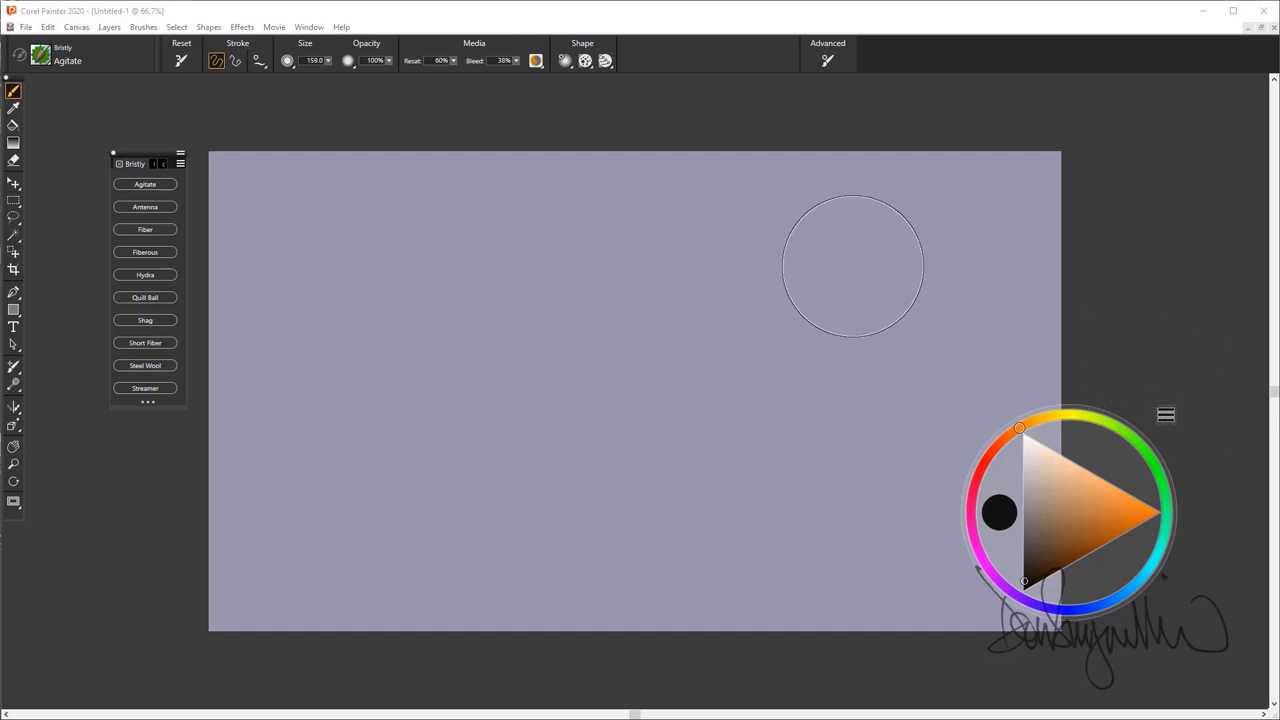
mouse_move(748, 262)
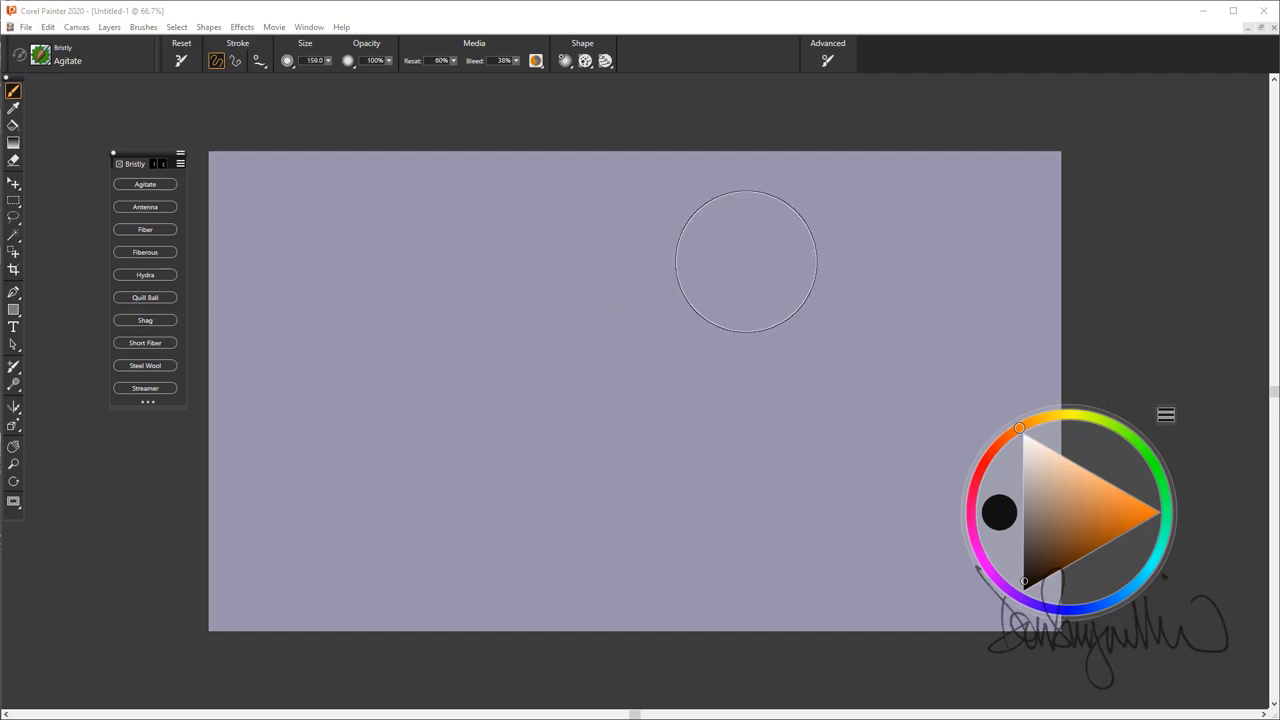
mouse_move(762, 264)
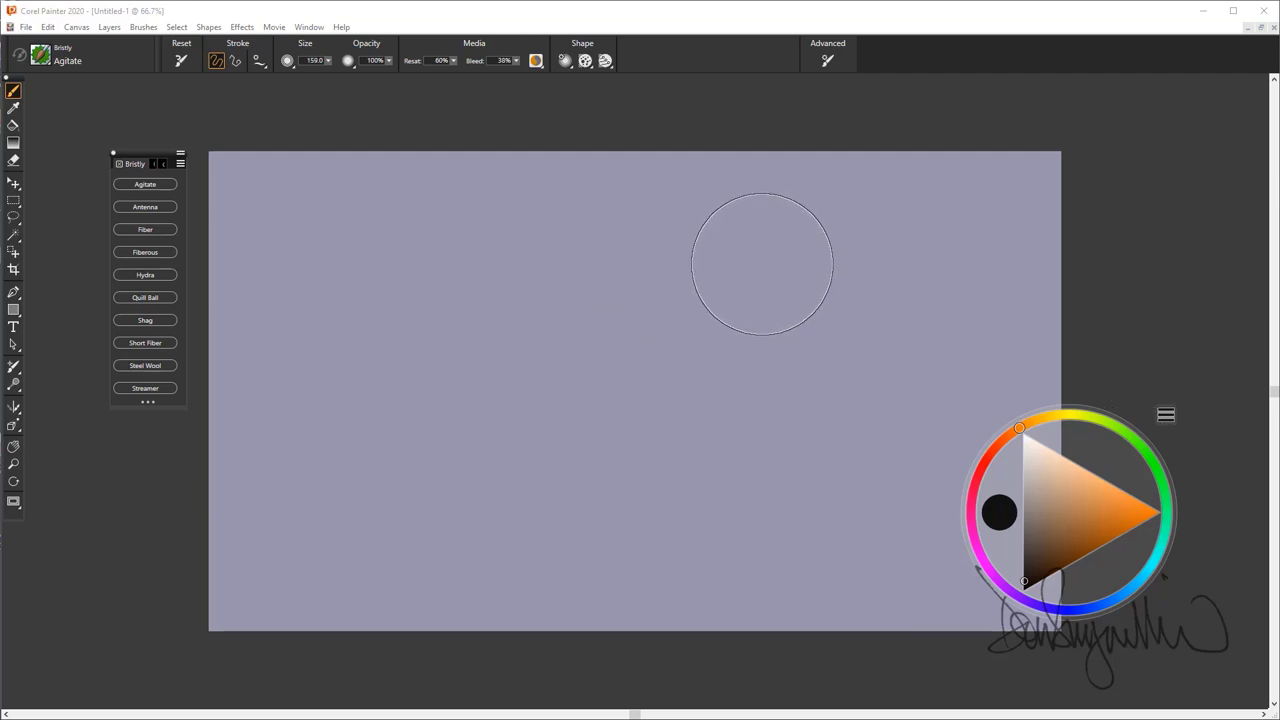
mouse_move(708, 292)
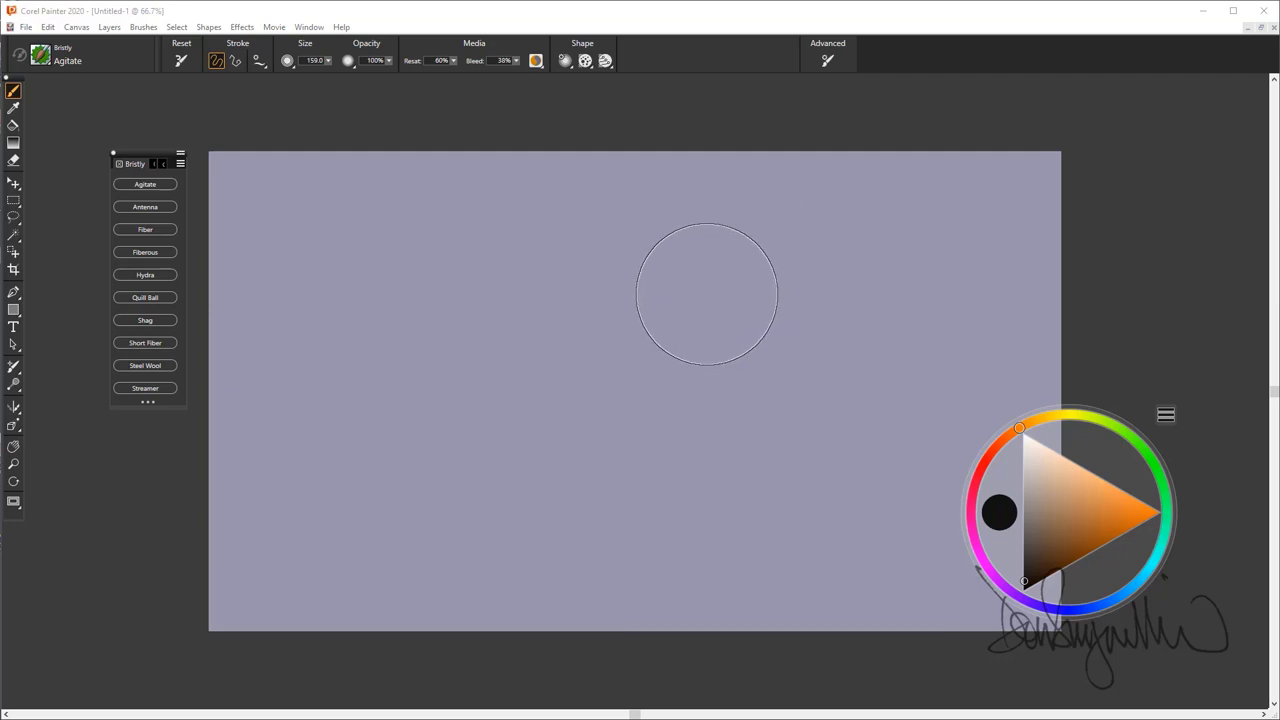
mouse_move(444, 312)
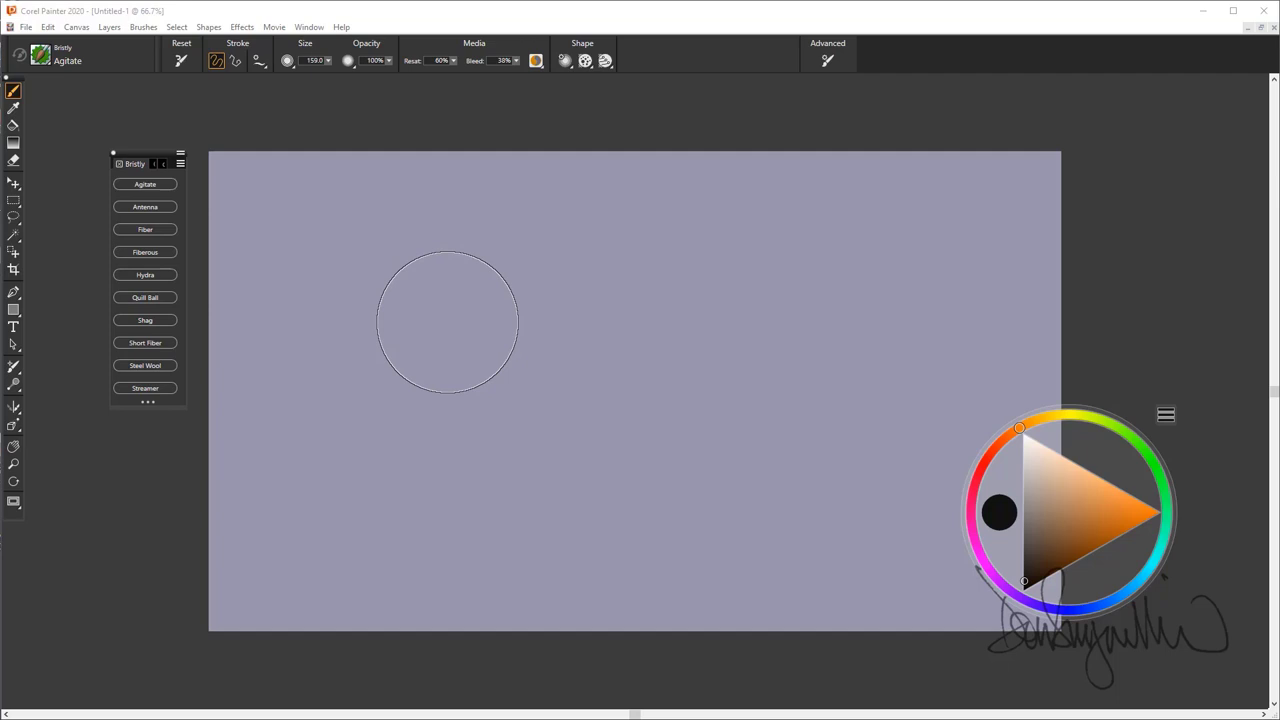
mouse_move(436, 302)
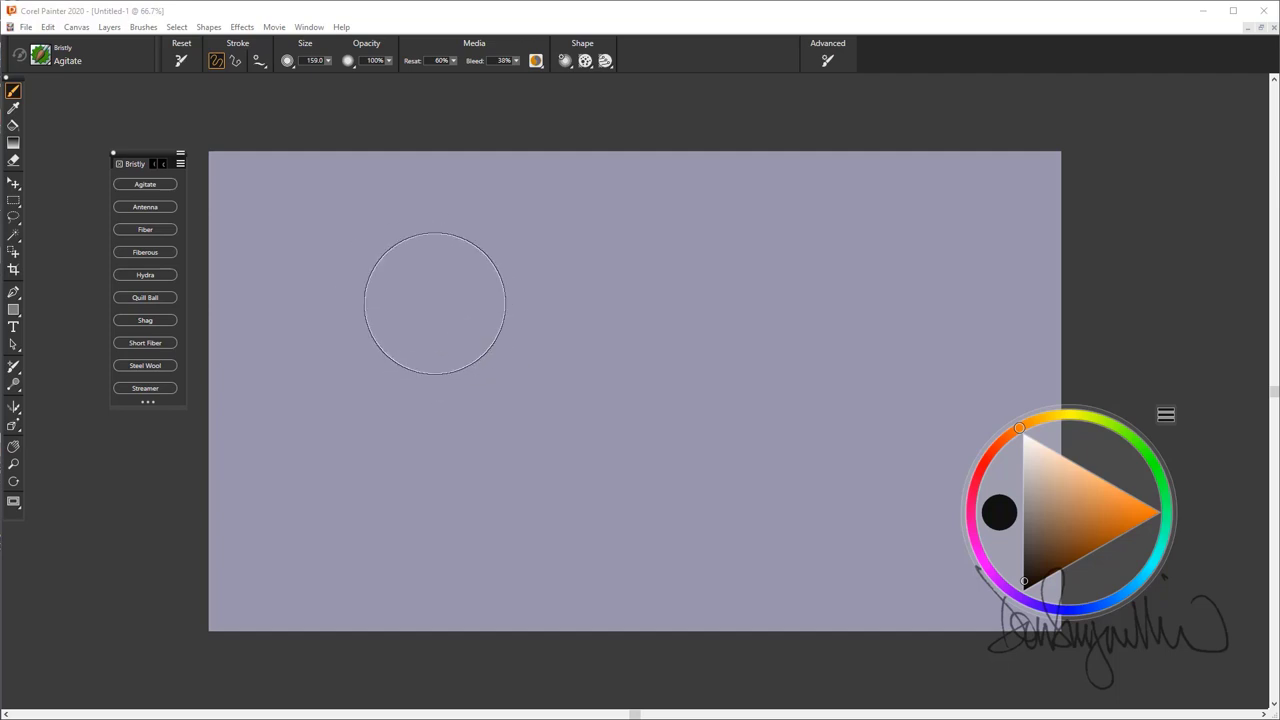
Step: Paint a bristly Agitate stroke across the lavender canvas
left_click(144, 206)
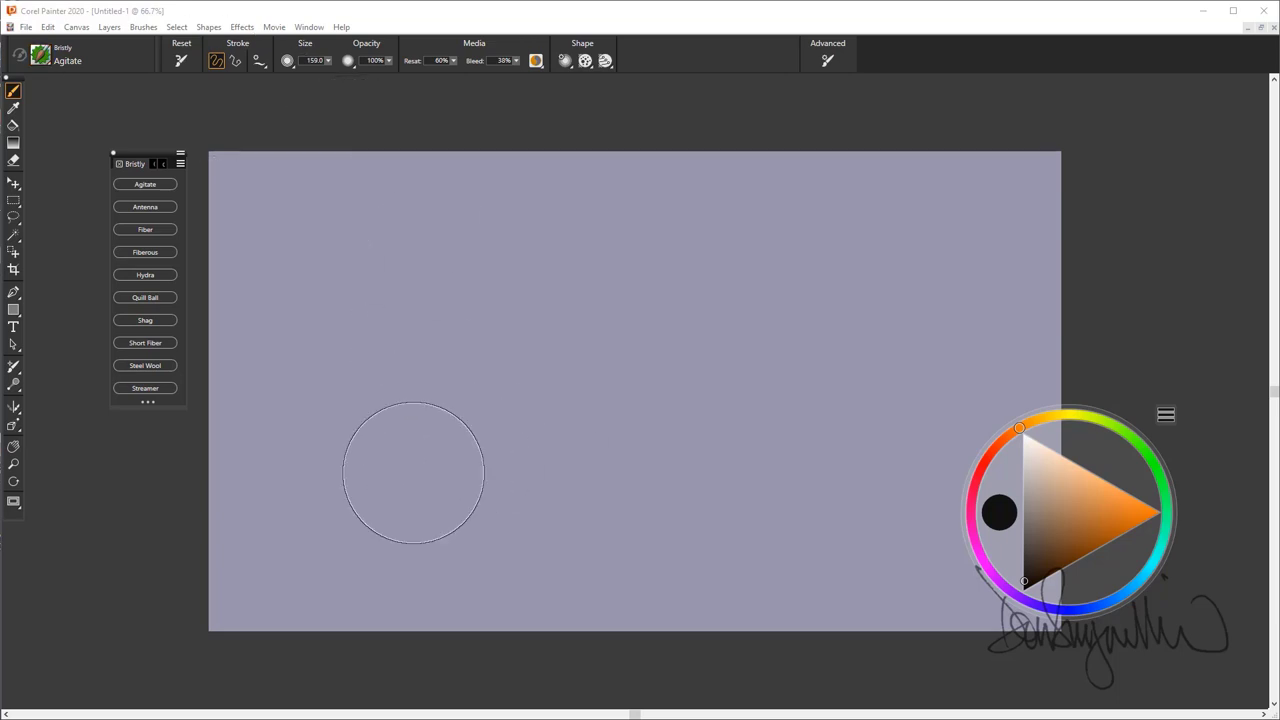
mouse_move(504, 438)
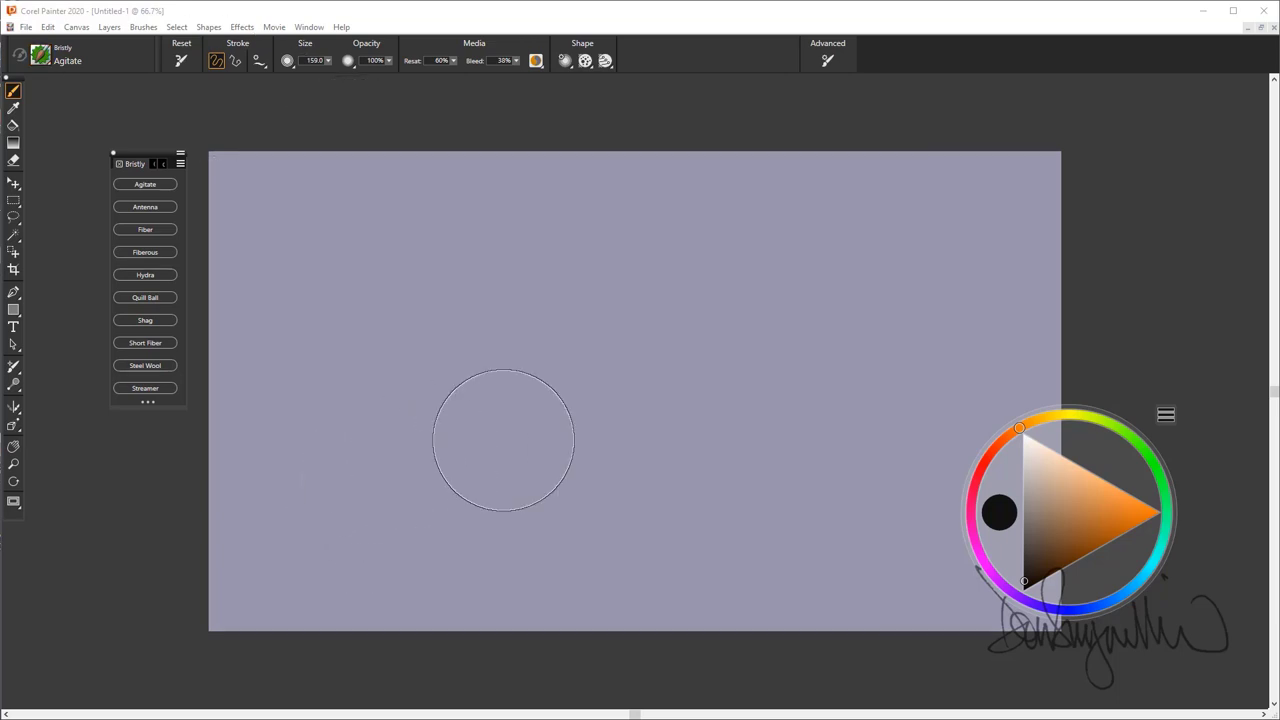
mouse_move(350, 500)
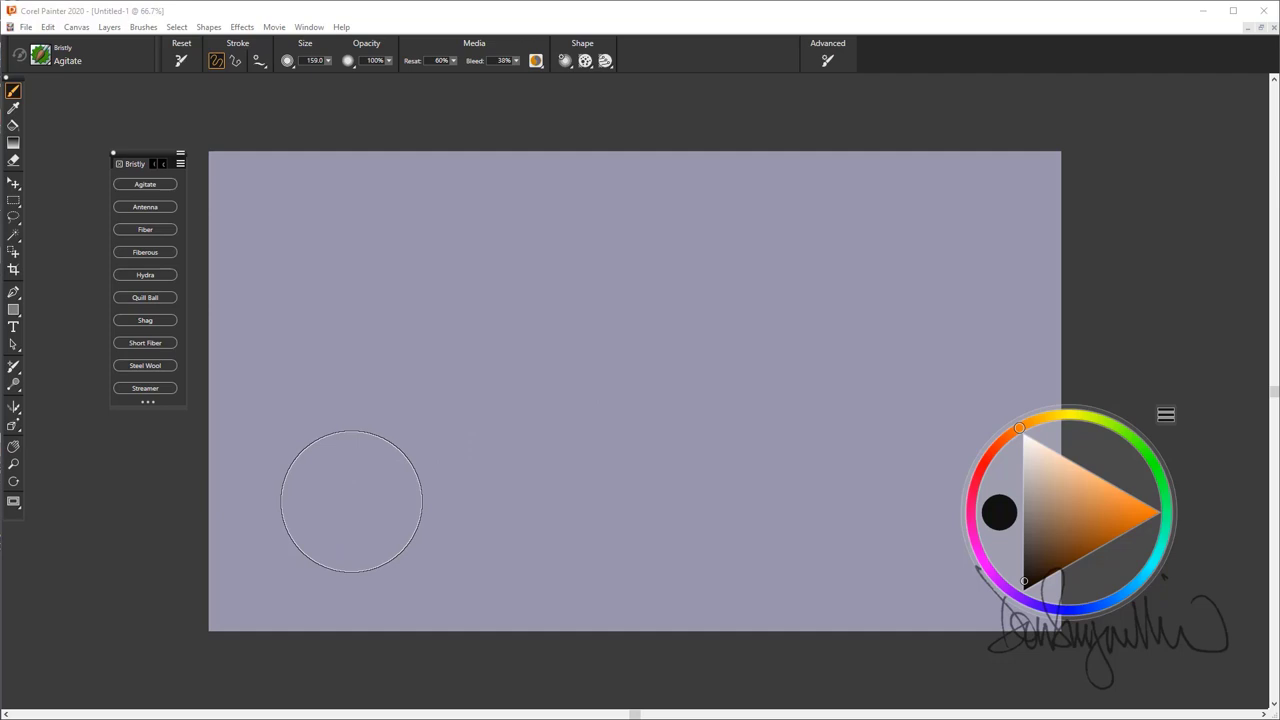
mouse_move(344, 508)
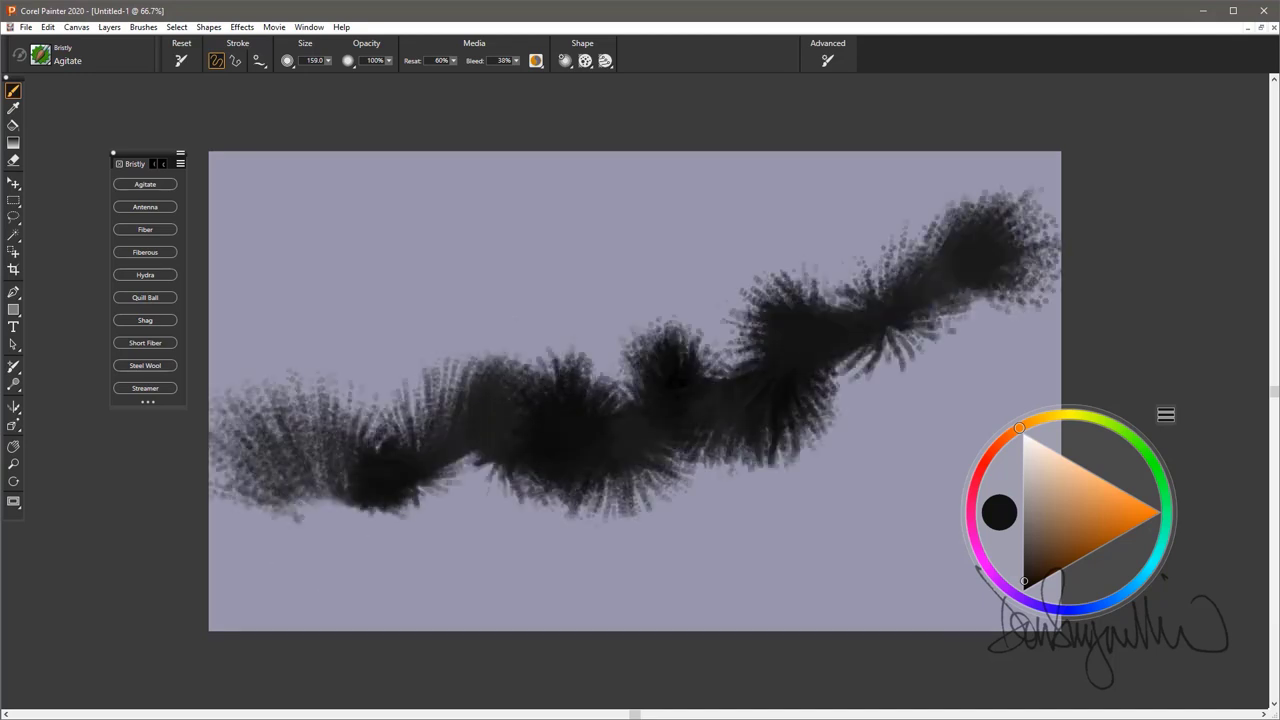
left_click_drag(330, 320, 530, 290)
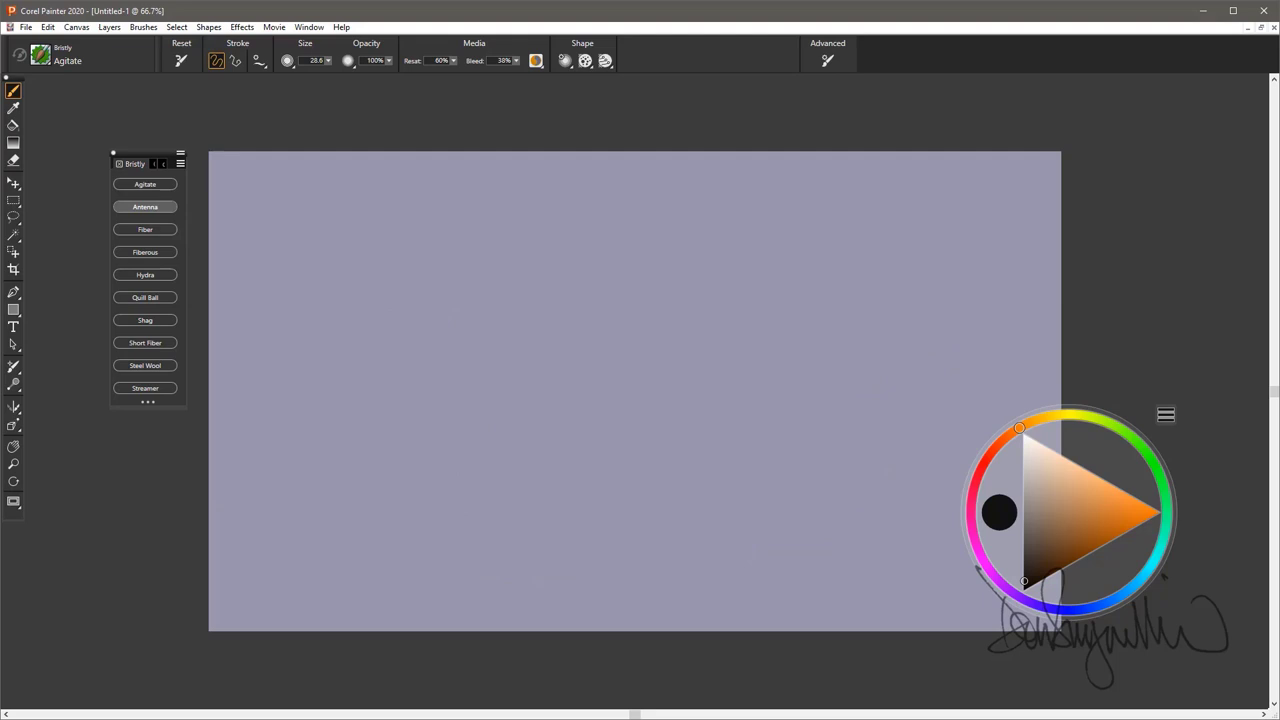
Step: Switch to Antenna and paint thin tapering strokes that cross the canvas
left_click(144, 206)
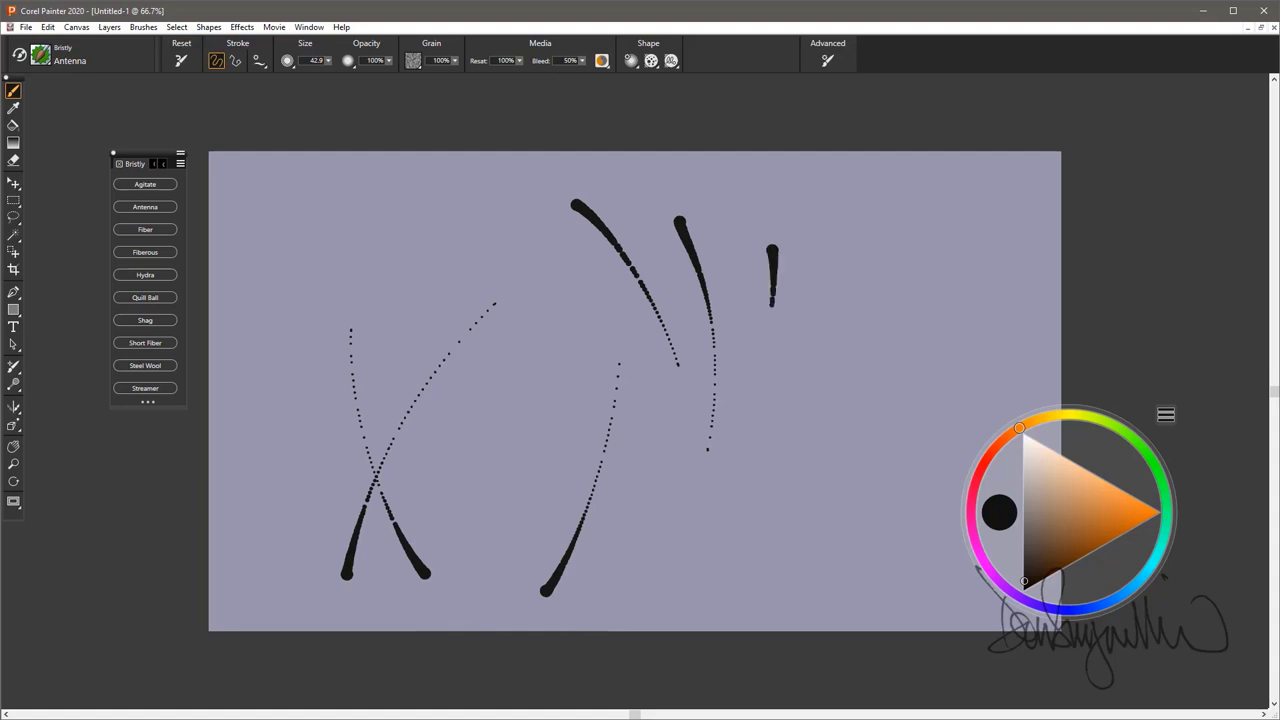
left_click_drag(904, 304, 496, 500)
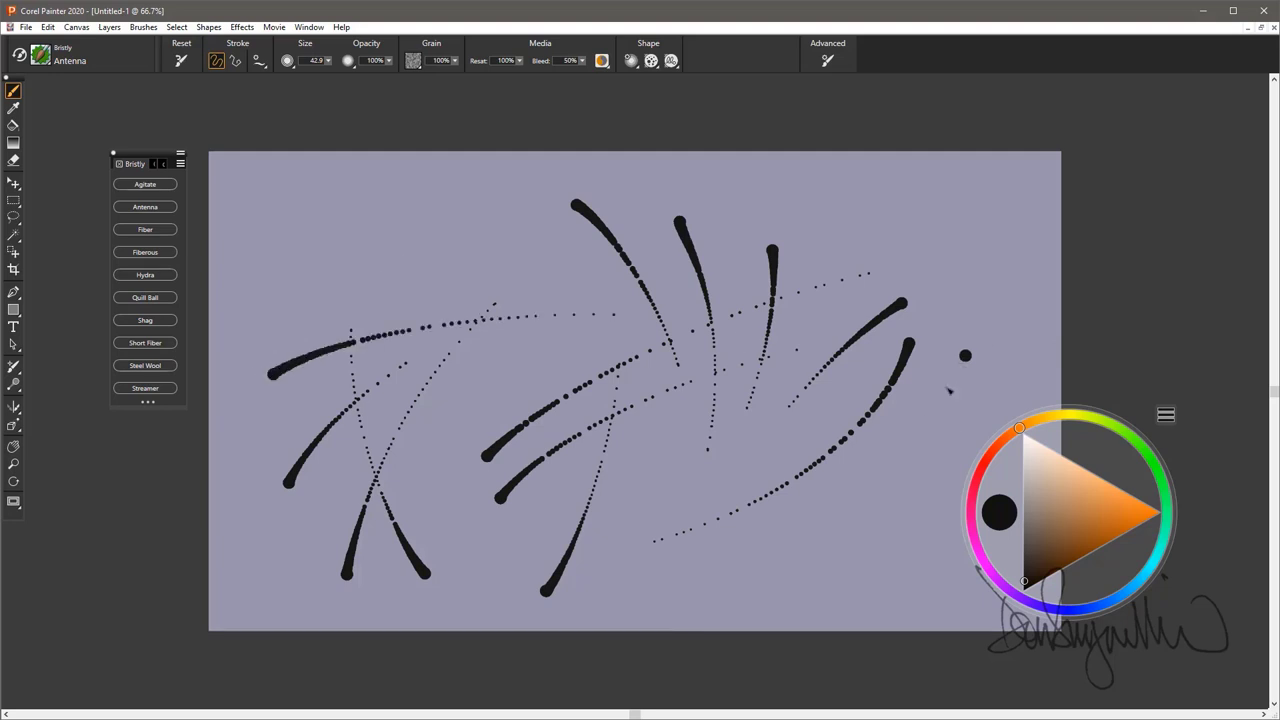
left_click_drag(510, 430, 960, 370)
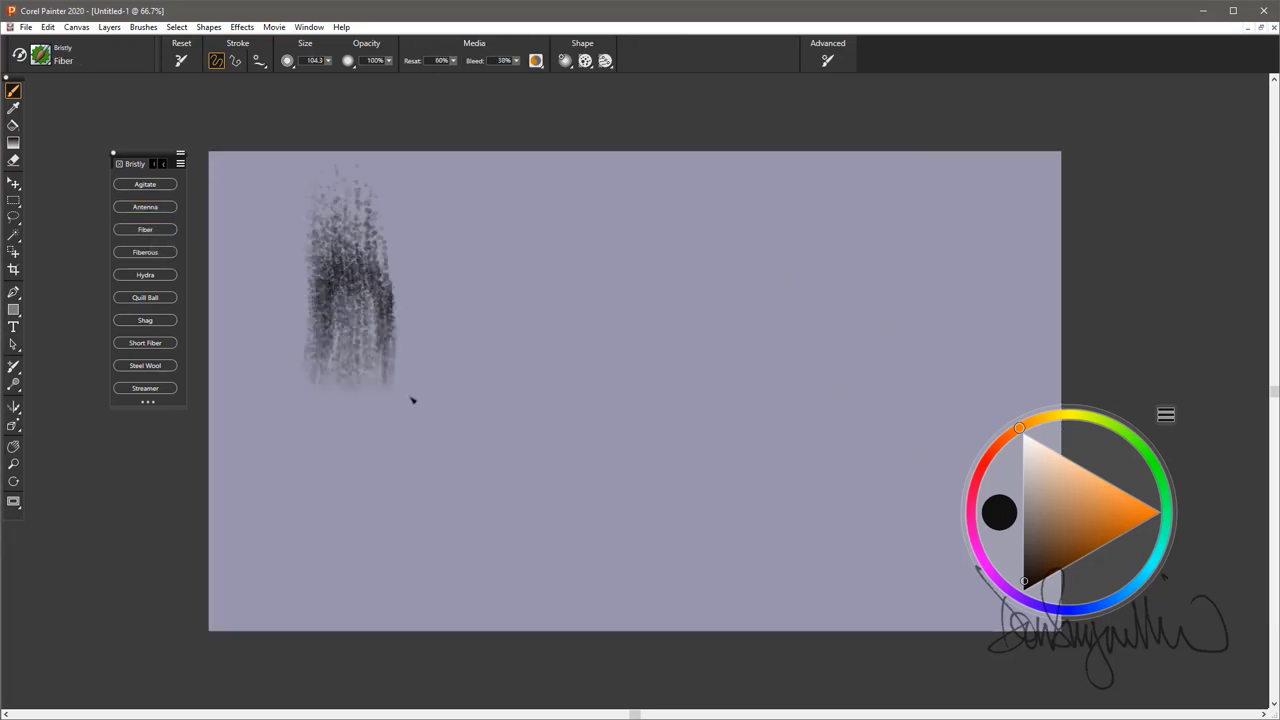
Step: Paint wide fuzzy Fiber bands across the middle and along the top of the canvas
left_click_drag(320, 290, 950, 330)
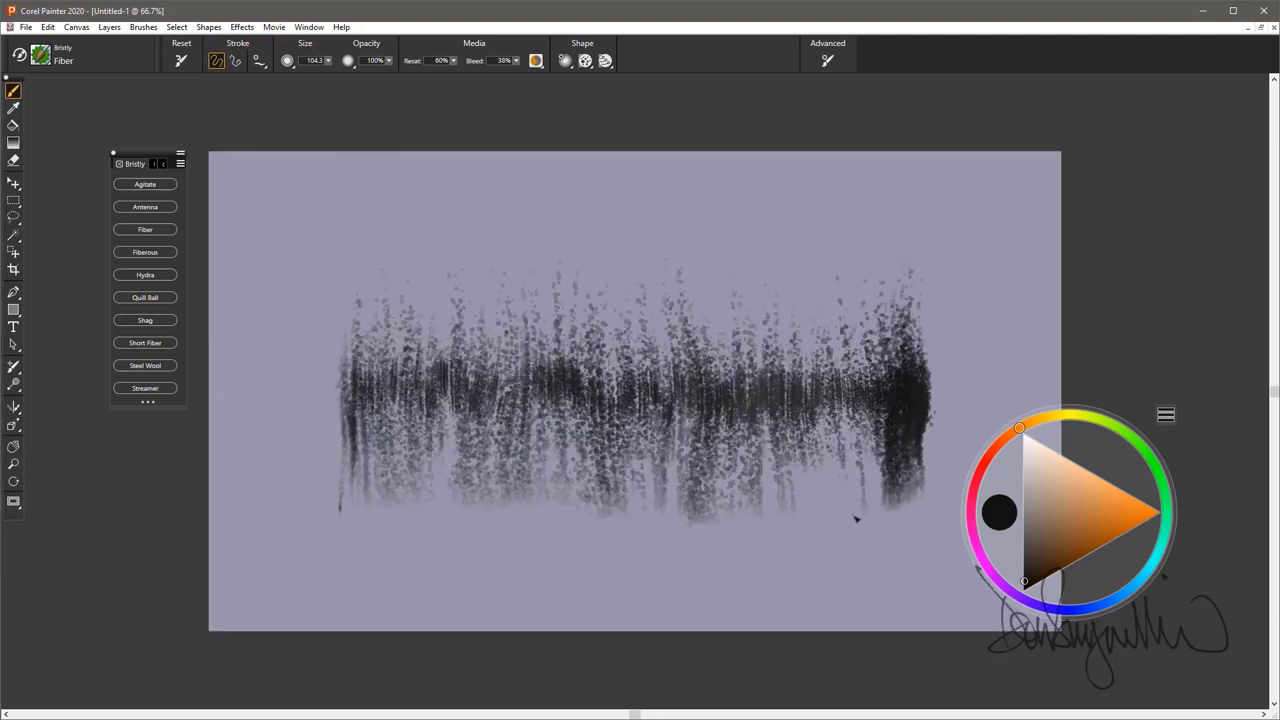
left_click_drag(856, 518, 490, 264)
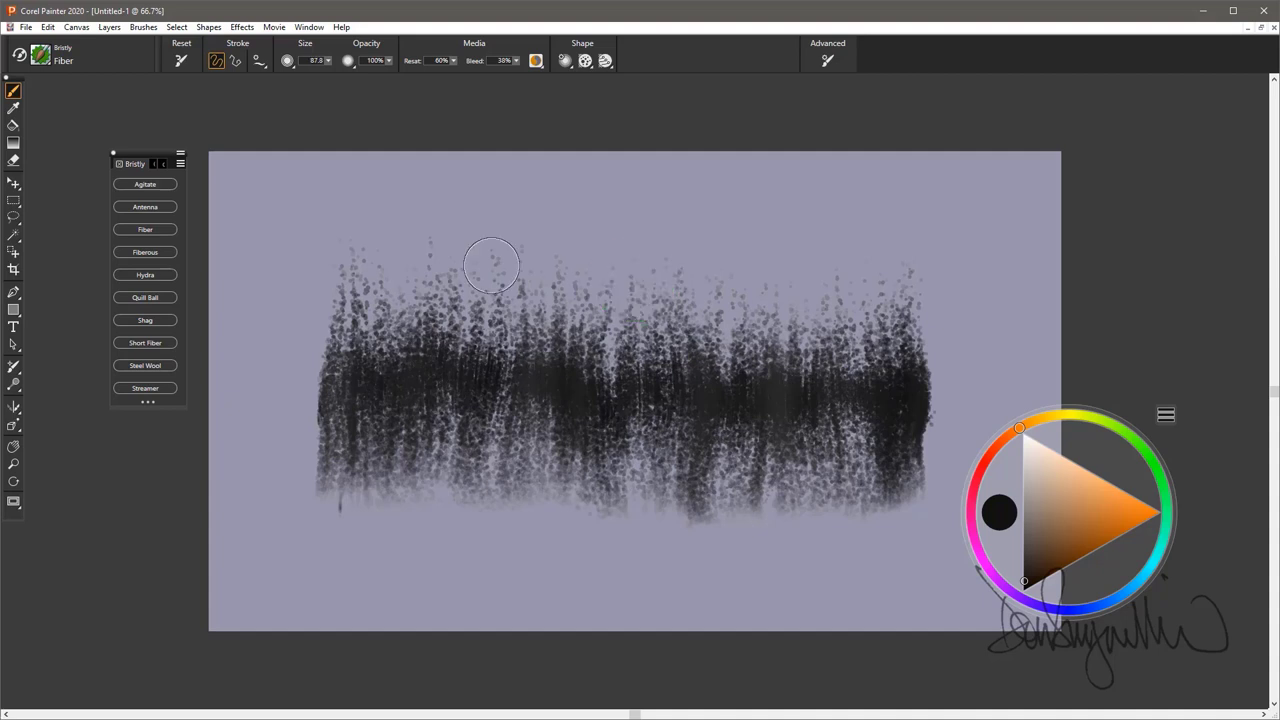
left_click_drag(490, 264, 406, 550)
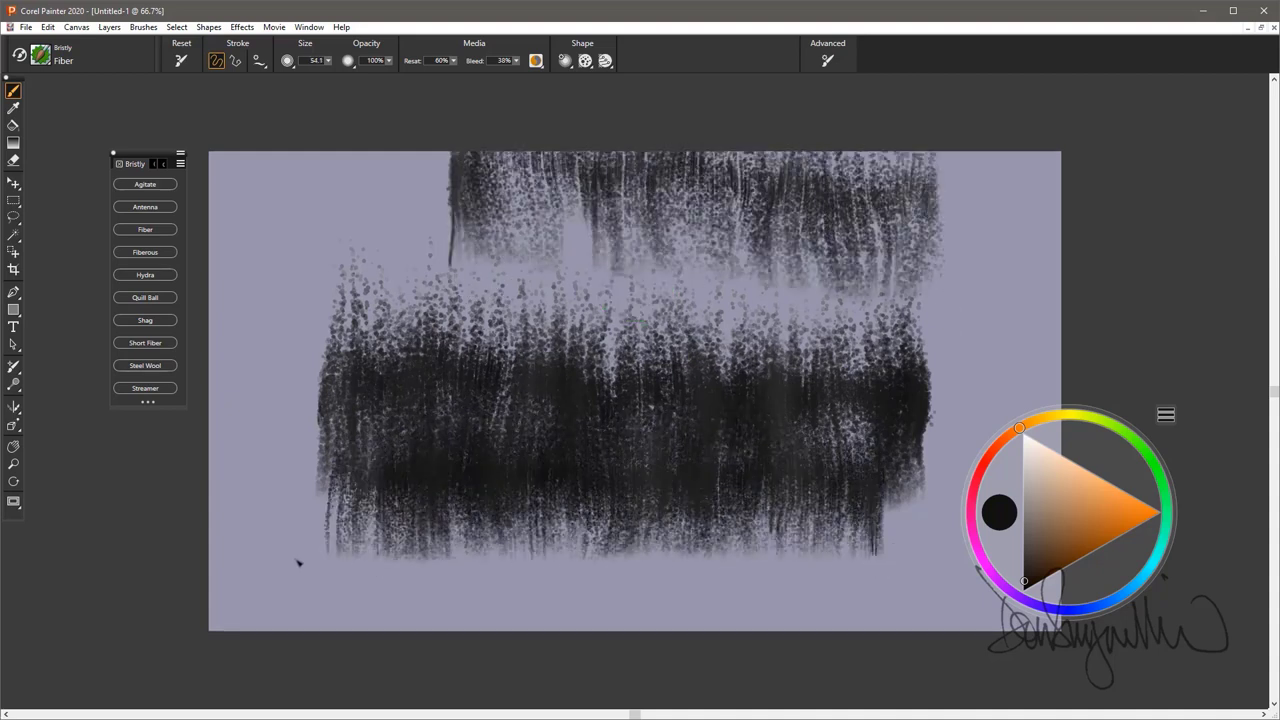
left_click_drag(298, 564, 388, 520)
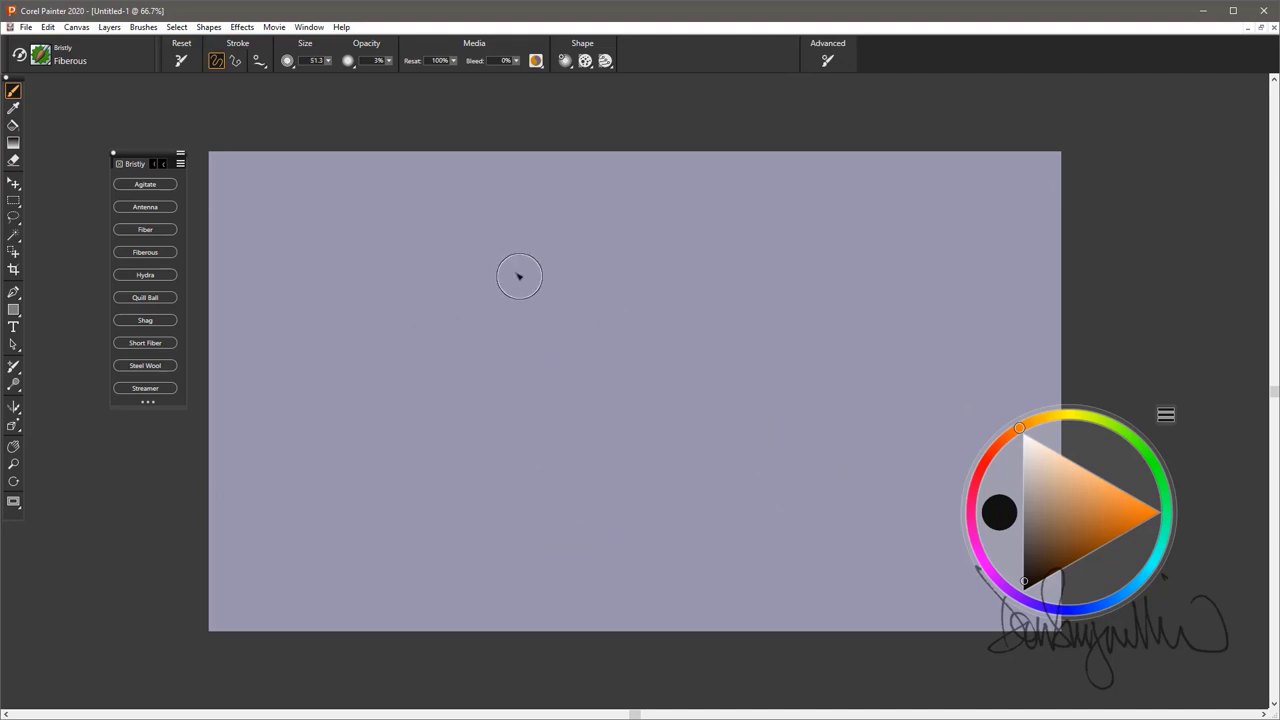
Step: Paint a long diagonal Fiberlous swath, then make Hydra the active variant
left_click_drag(520, 276, 730, 340)
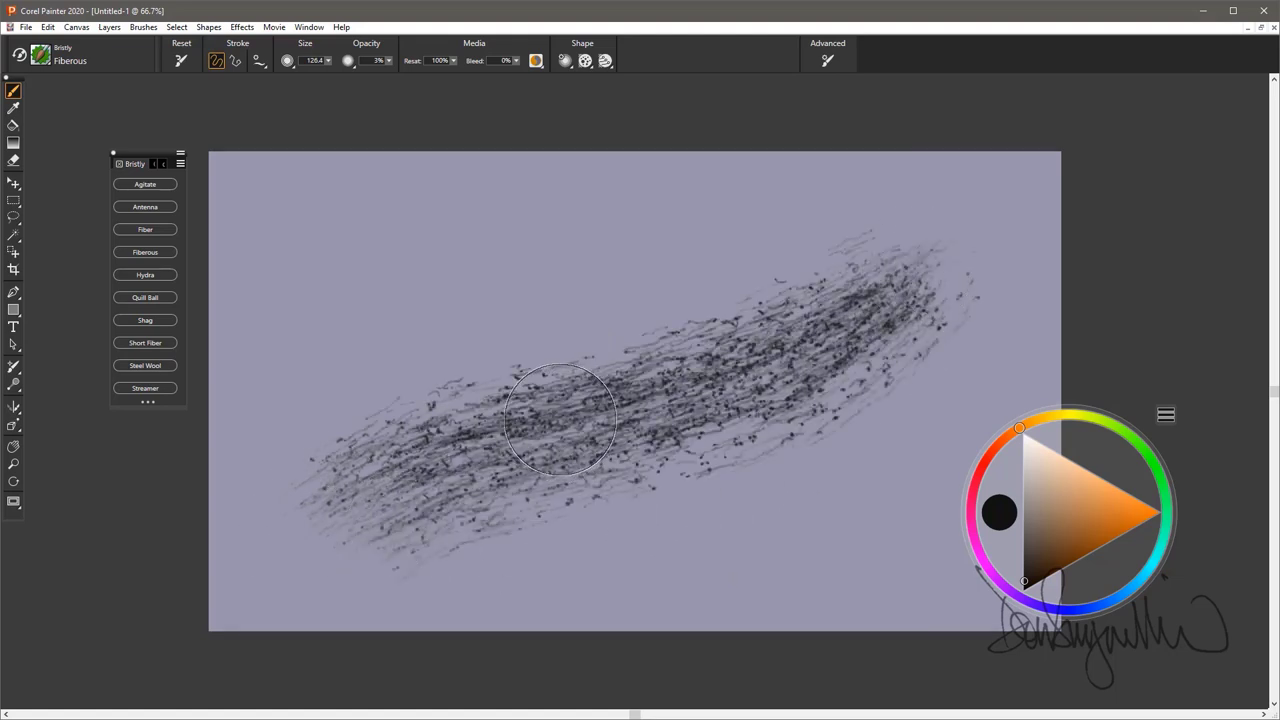
left_click(144, 252)
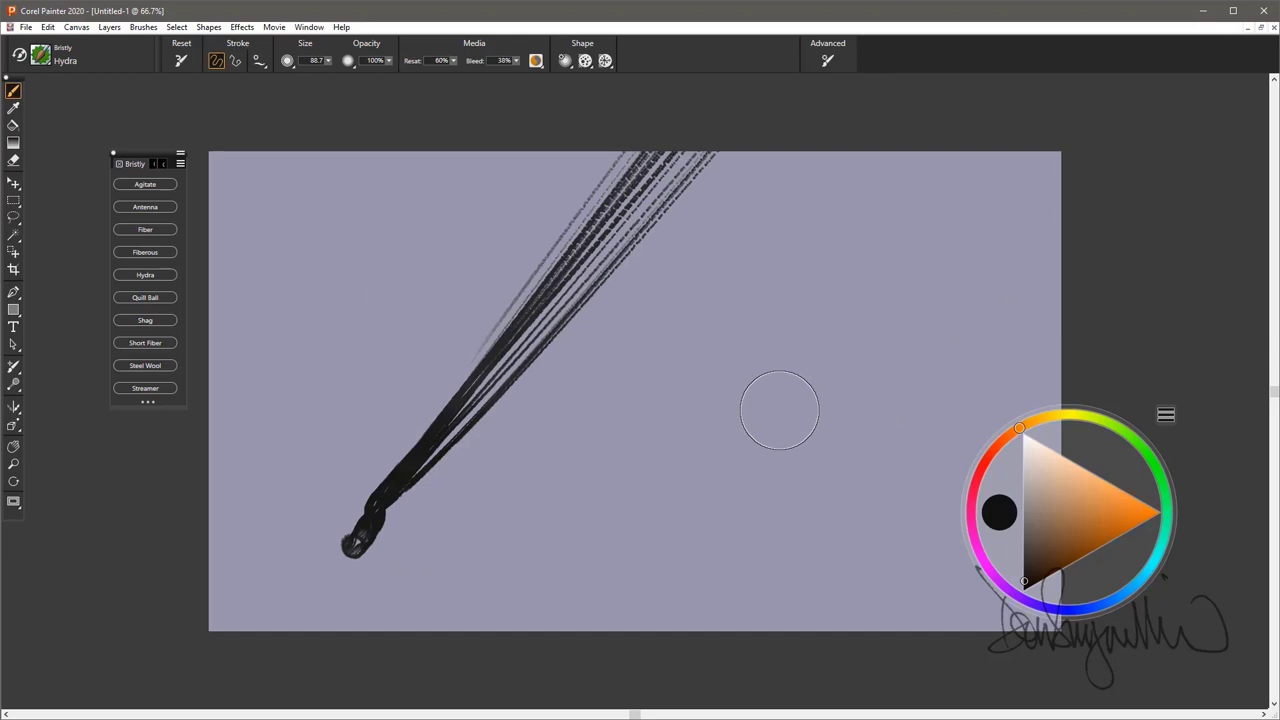
Step: Paint a Hydra stroke with trailing bristle lines, then pick Quill Ball
left_click_drag(820, 160, 450, 560)
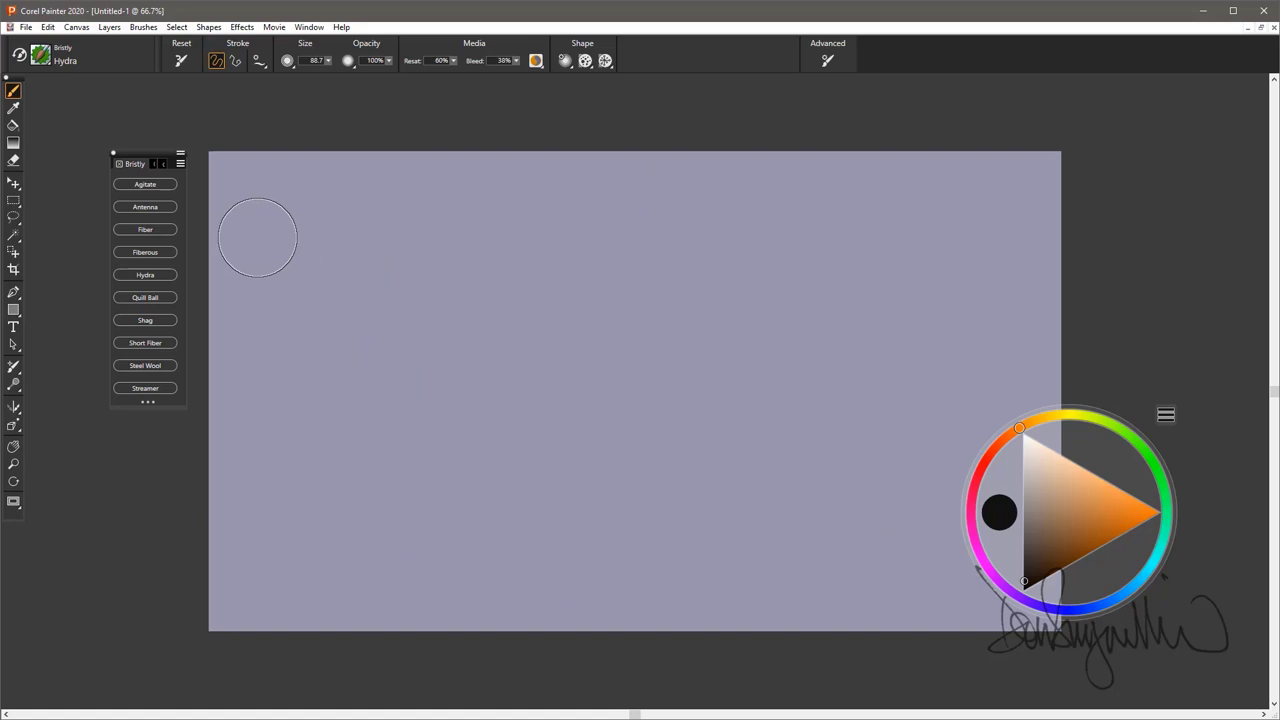
left_click(144, 296)
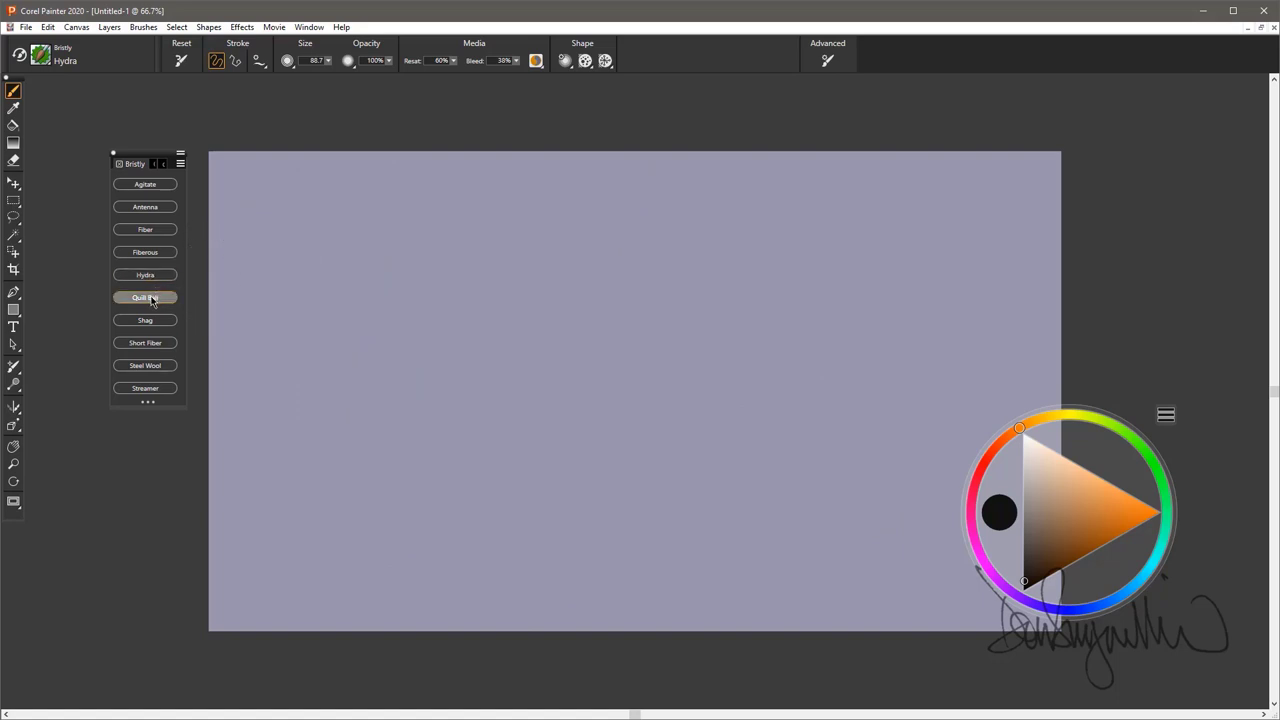
Step: Paint a wavy Quill Ball ring and smaller dotted rings near the centre, then clear the canvas
left_click(144, 296)
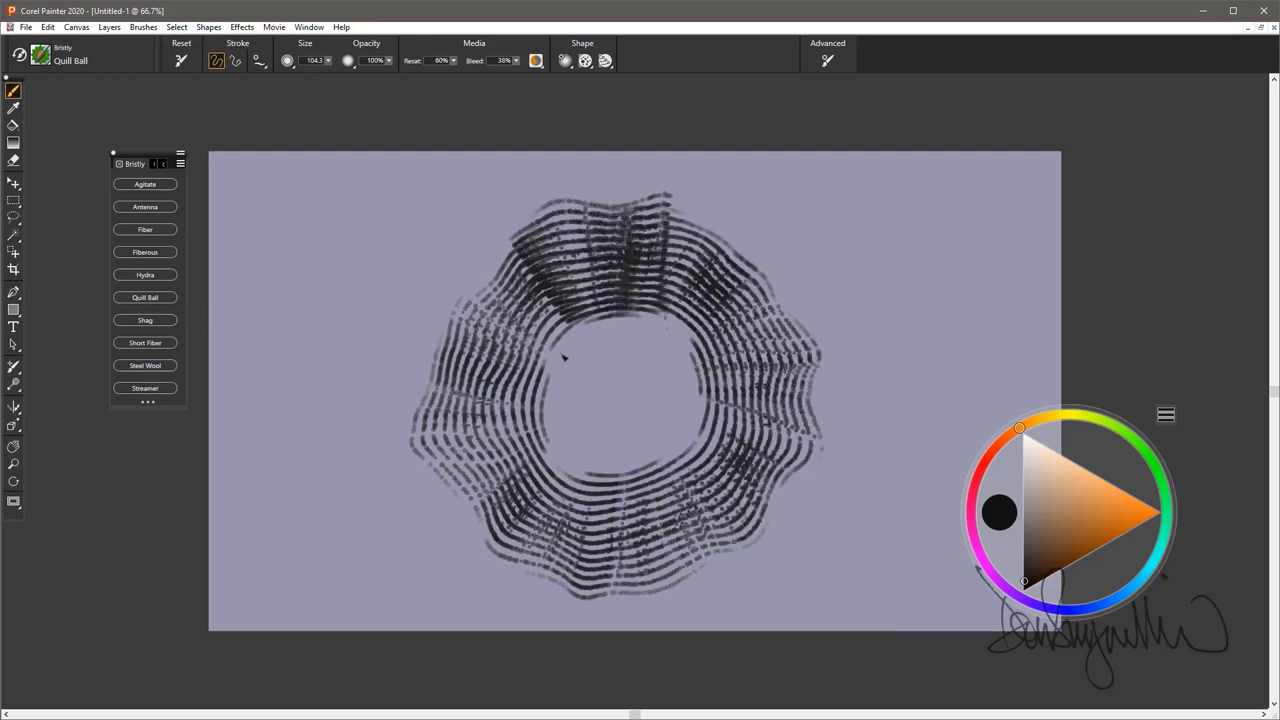
left_click_drag(560, 358, 624, 440)
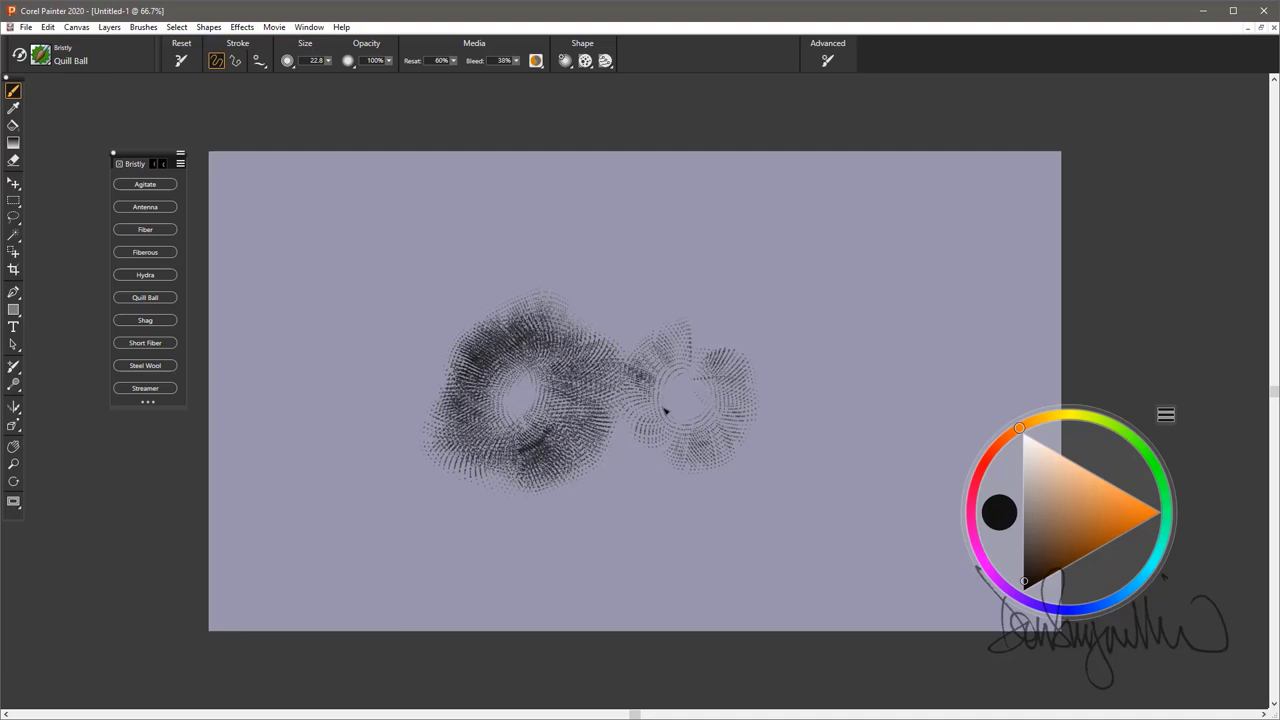
left_click_drag(660, 410, 790, 360)
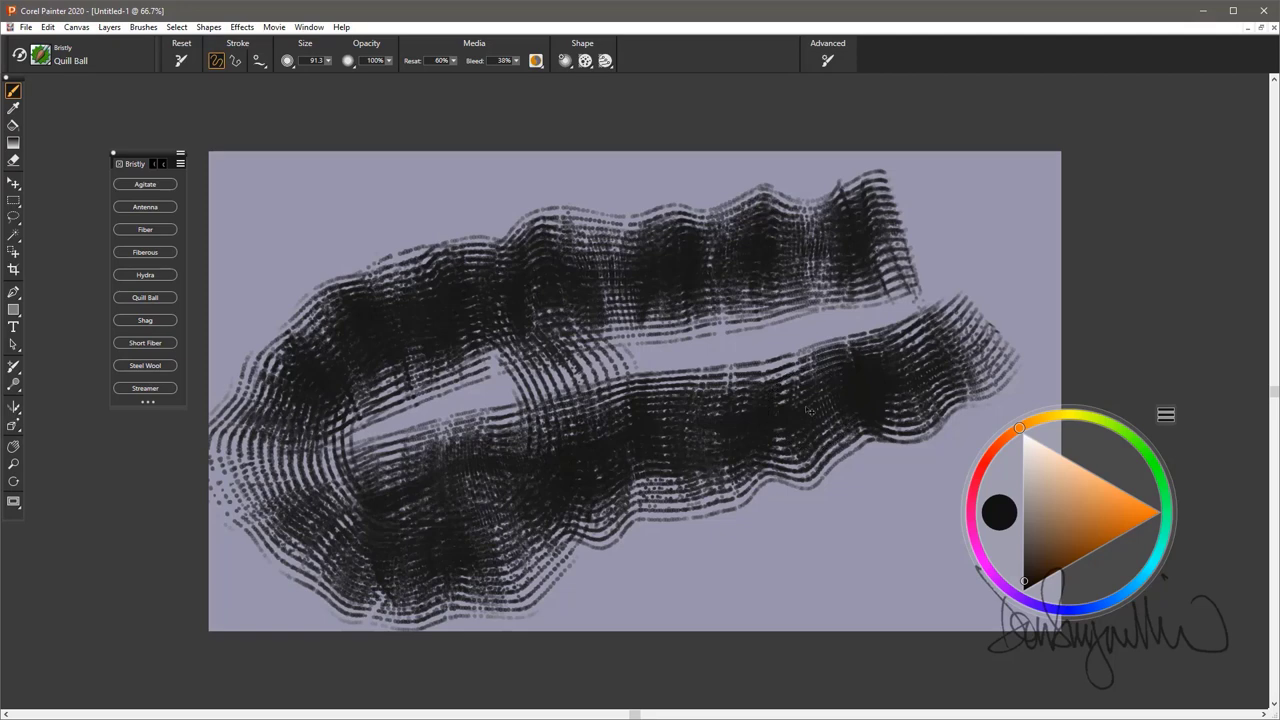
left_click(12, 200)
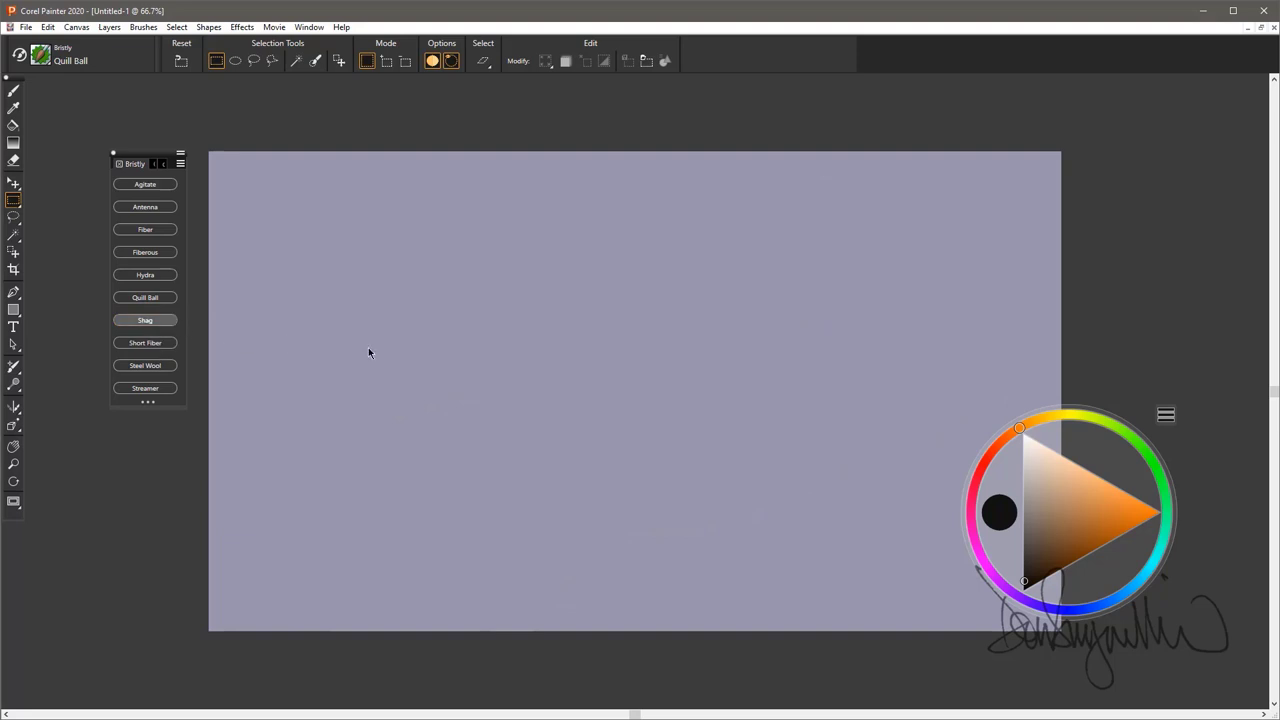
Step: Paint two shaggy horizontal Shag strokes across the canvas
left_click_drag(340, 470, 790, 450)
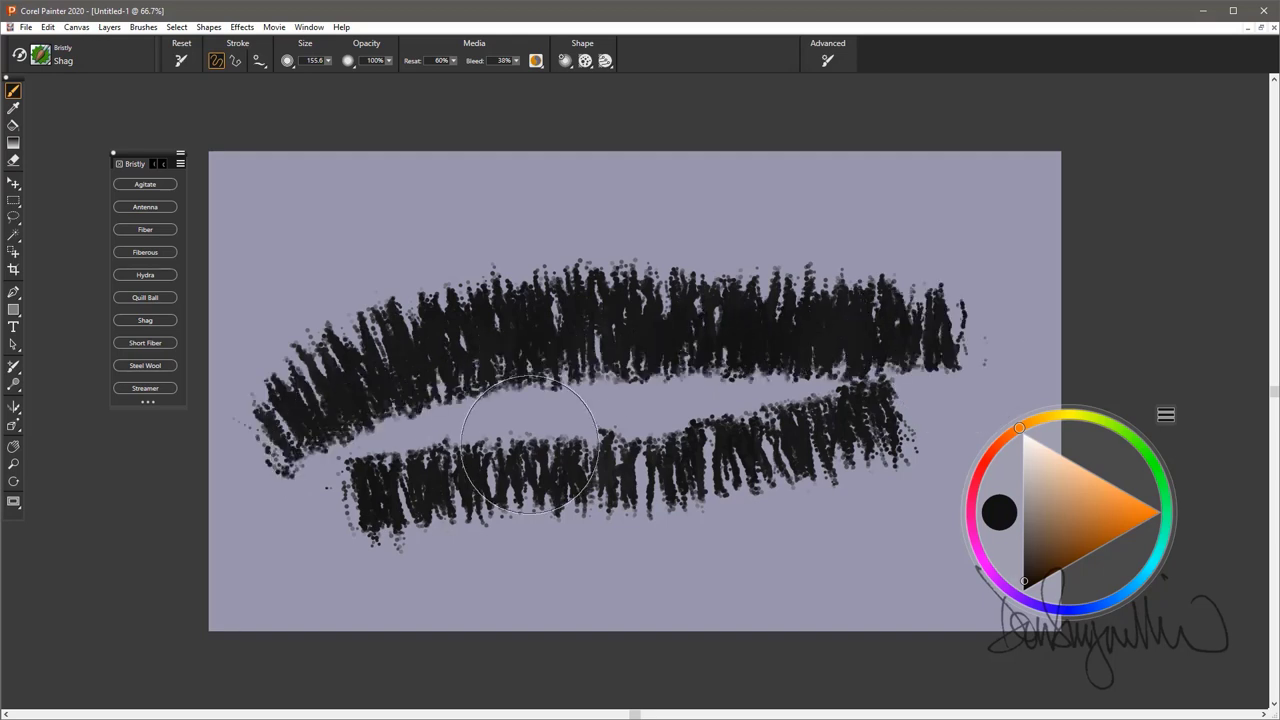
mouse_move(564, 430)
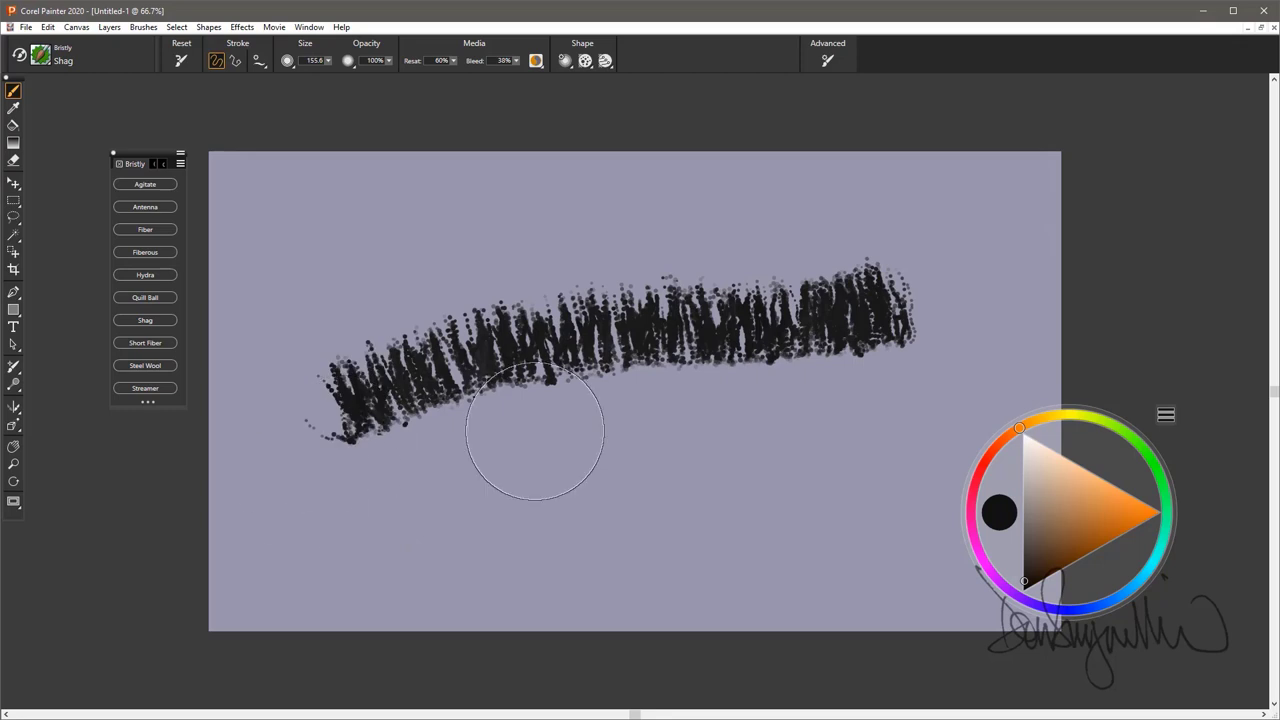
left_click_drag(536, 430, 1010, 360)
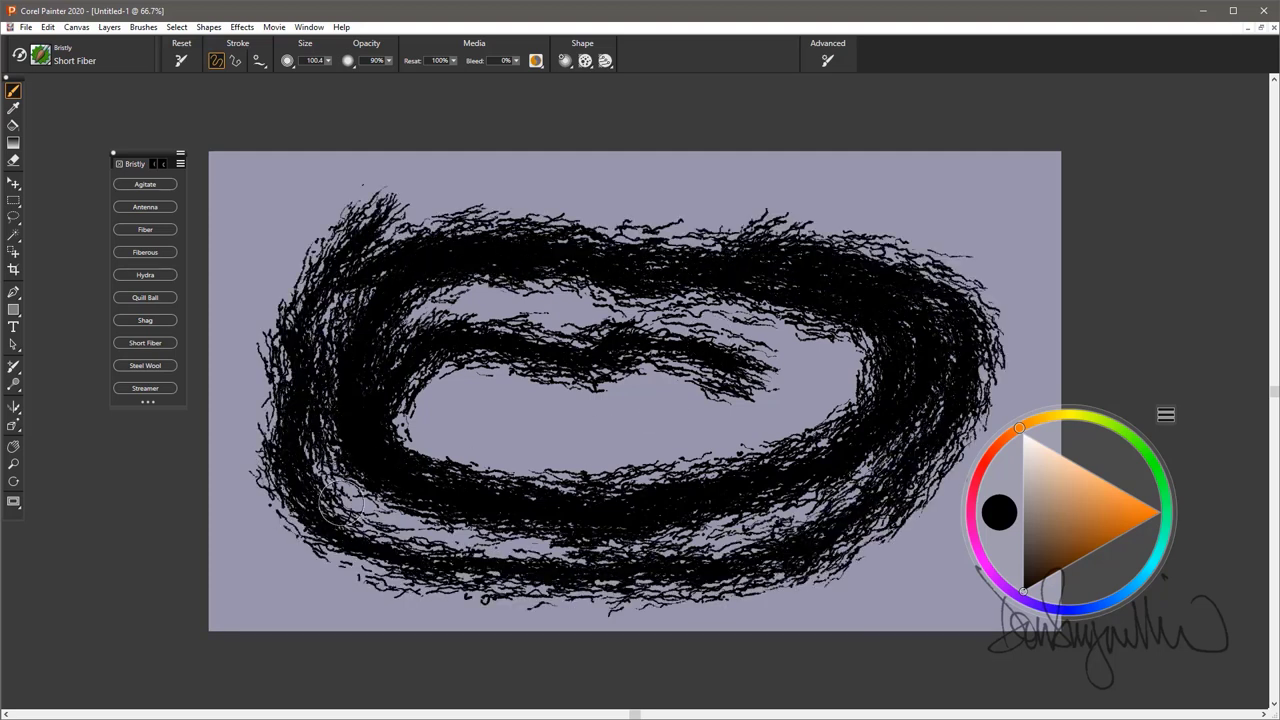
Step: Paint a thick looping Short Fiber stroke on the canvas
left_click_drag(490, 320, 490, 520)
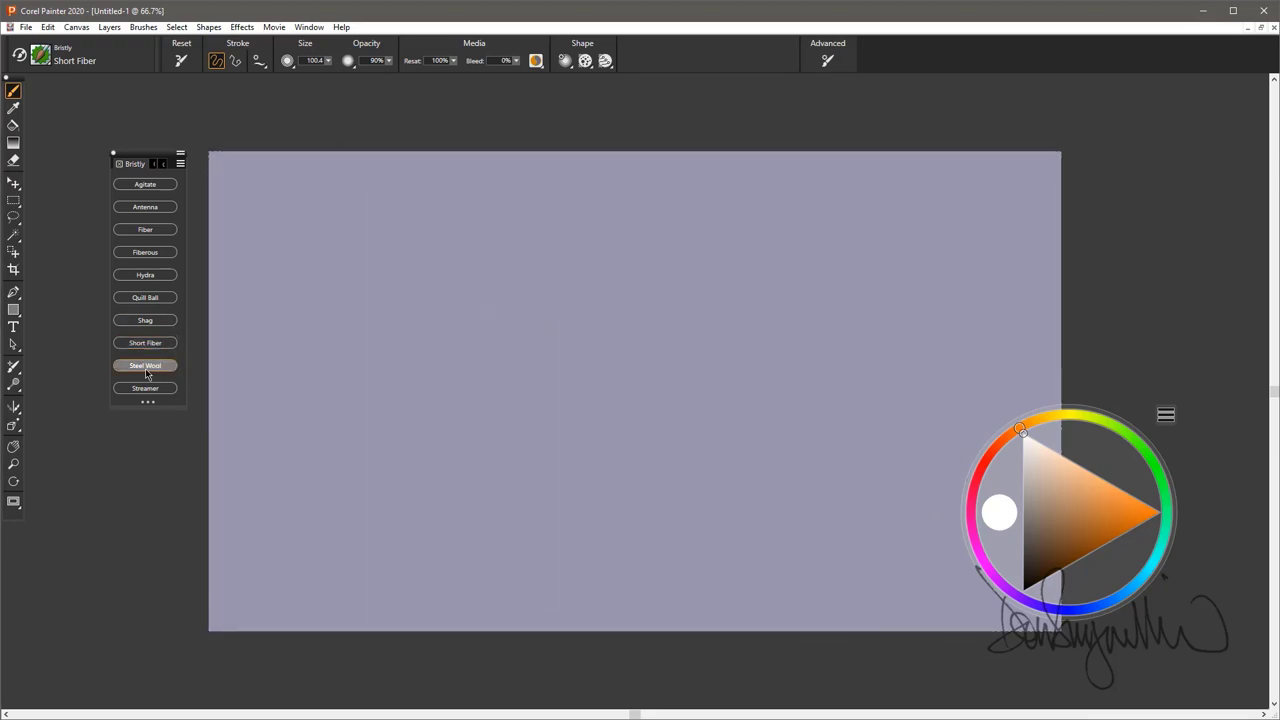
Step: Make Steel Wool the active brush variant
left_click(144, 364)
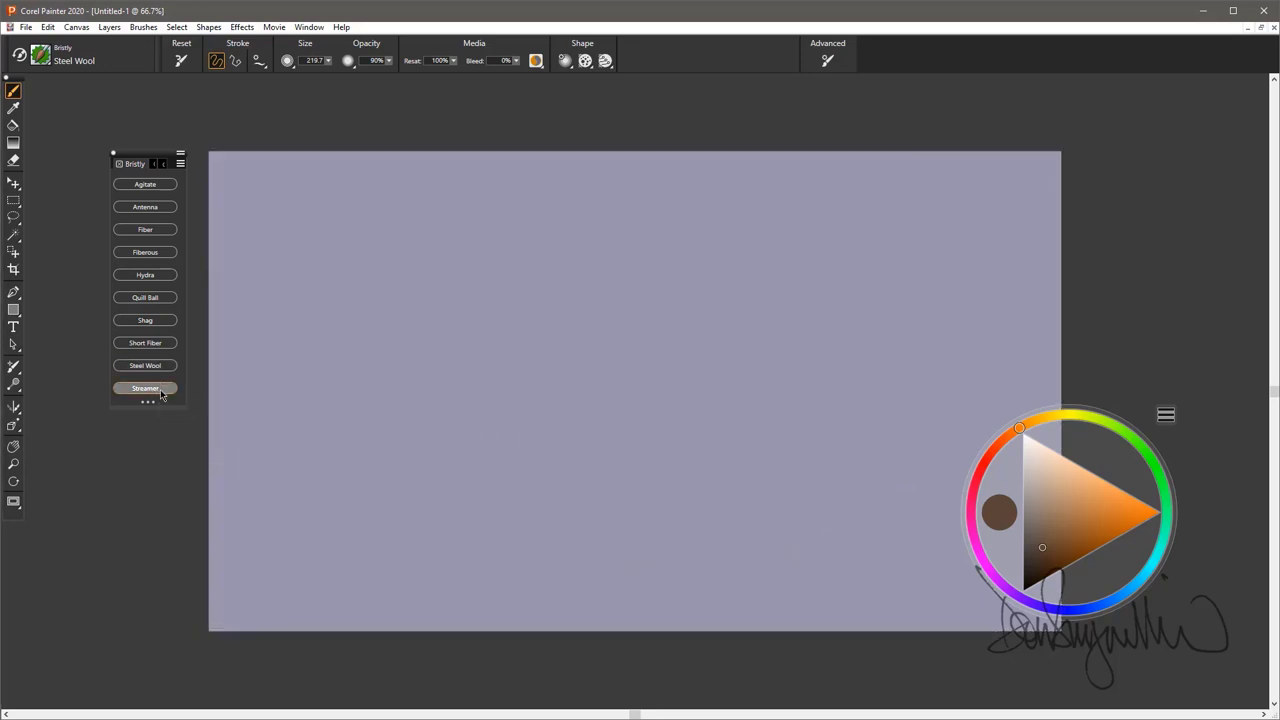
mouse_move(144, 388)
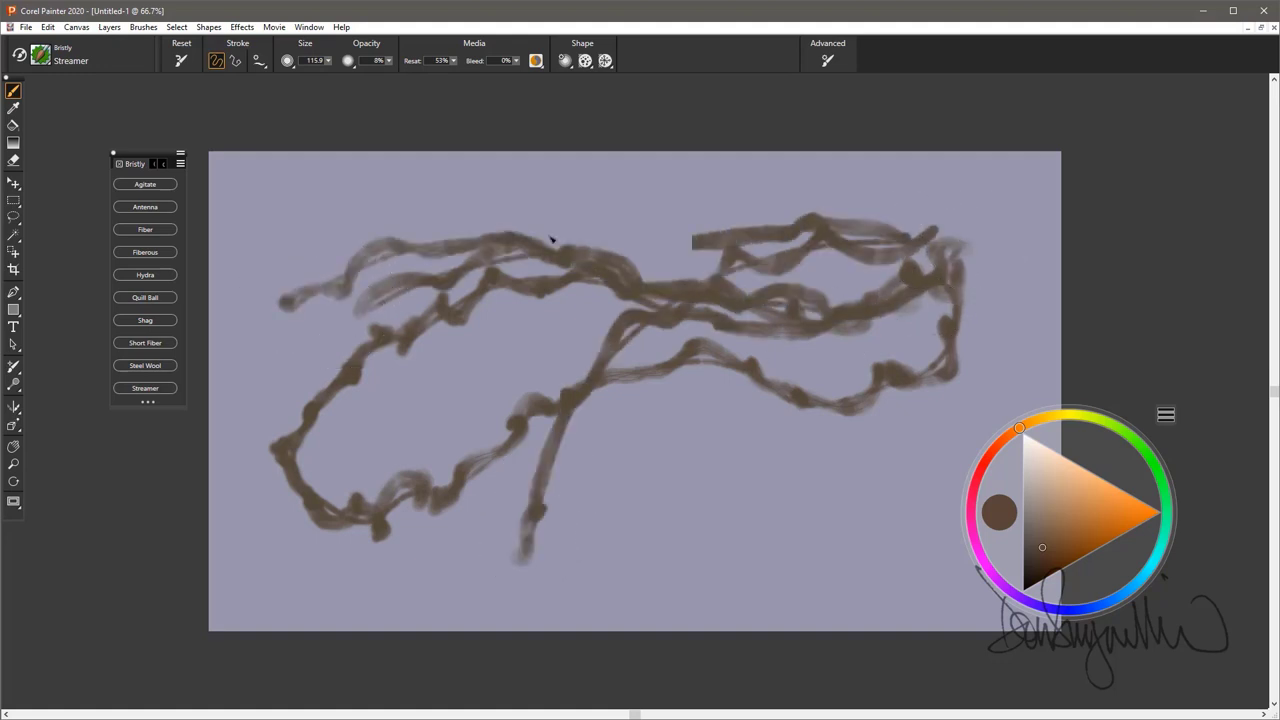
Step: Paint looping brown Streamer strokes, then reselect Streamer after clearing
left_click_drag(550, 240, 736, 388)
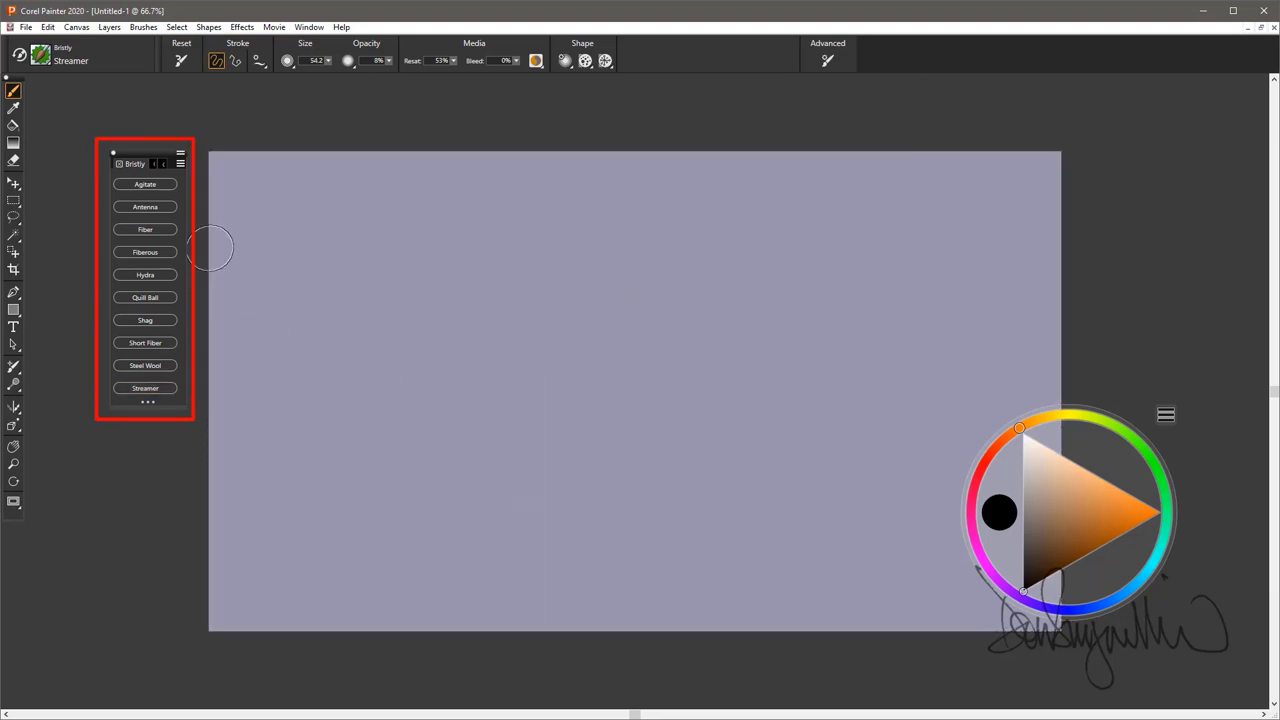
left_click(144, 388)
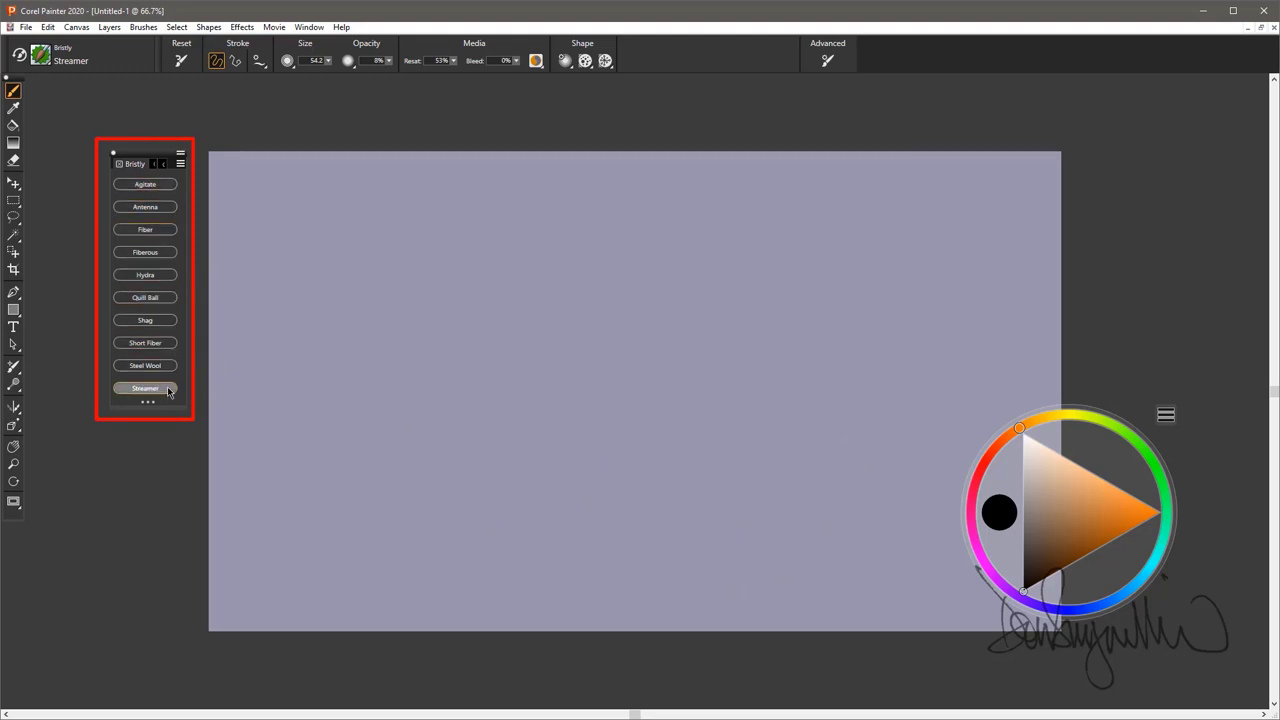